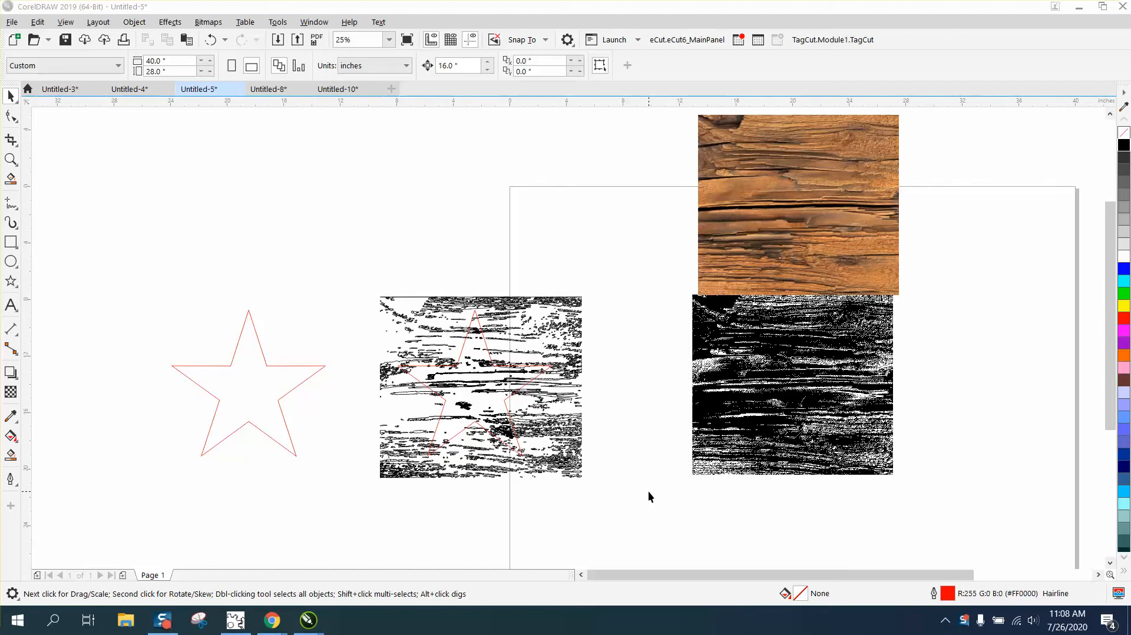
mouse_move(165, 280)
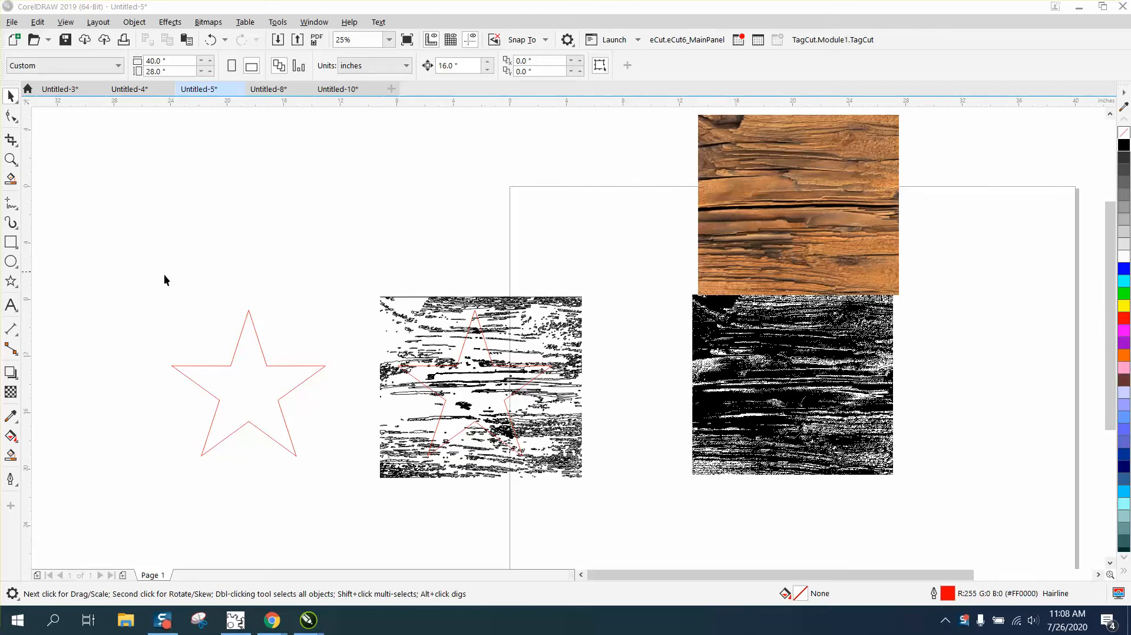
mouse_move(348, 323)
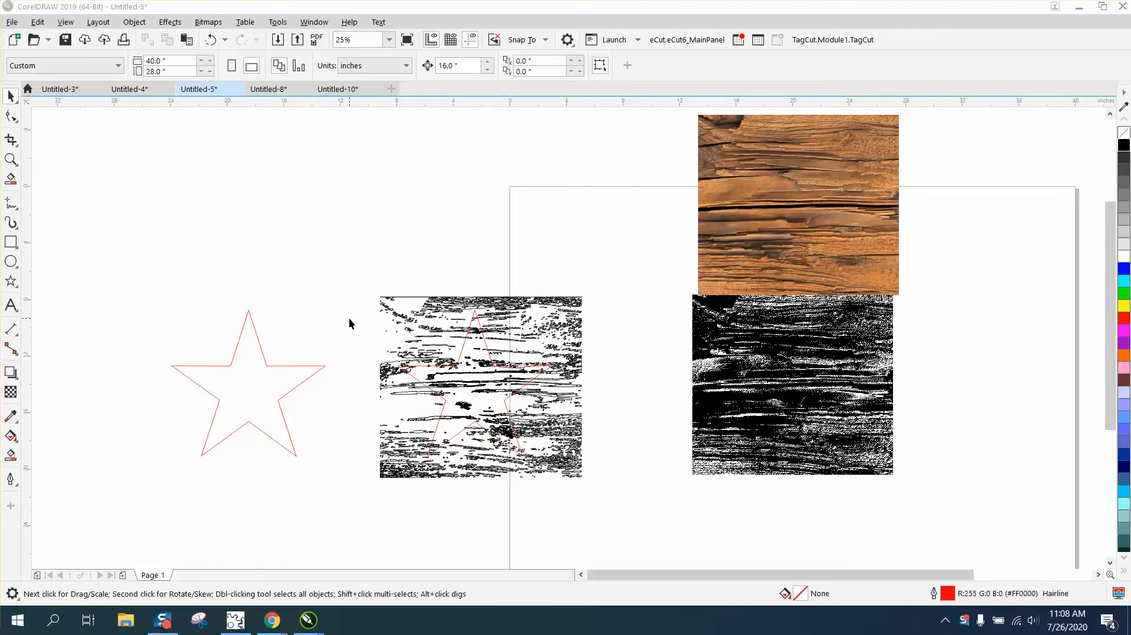
mouse_move(305, 433)
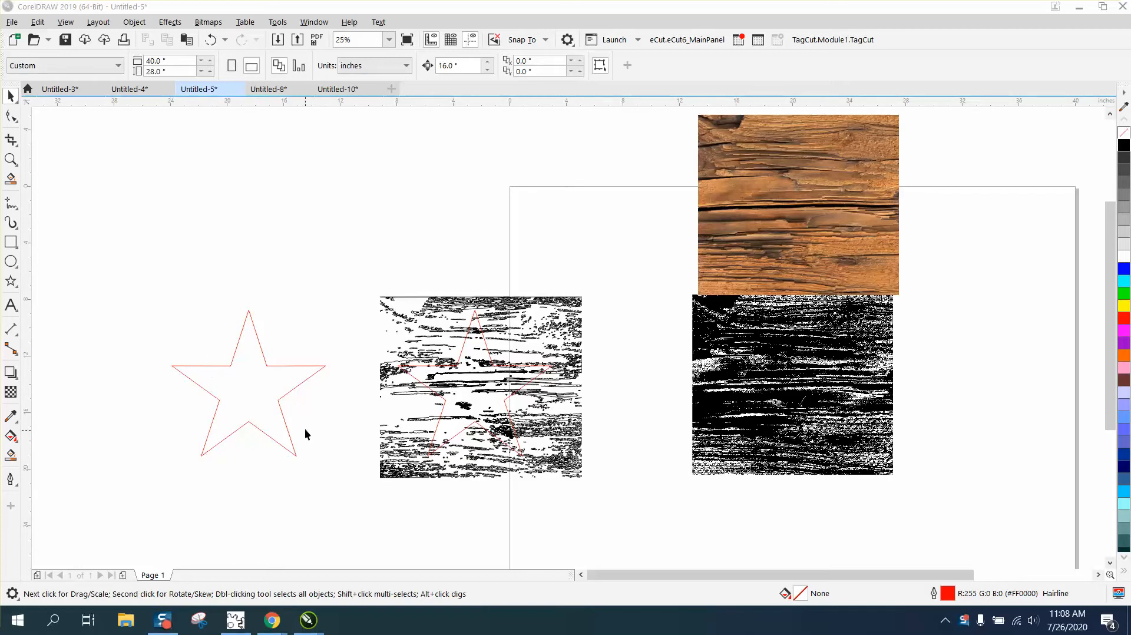
mouse_move(325, 366)
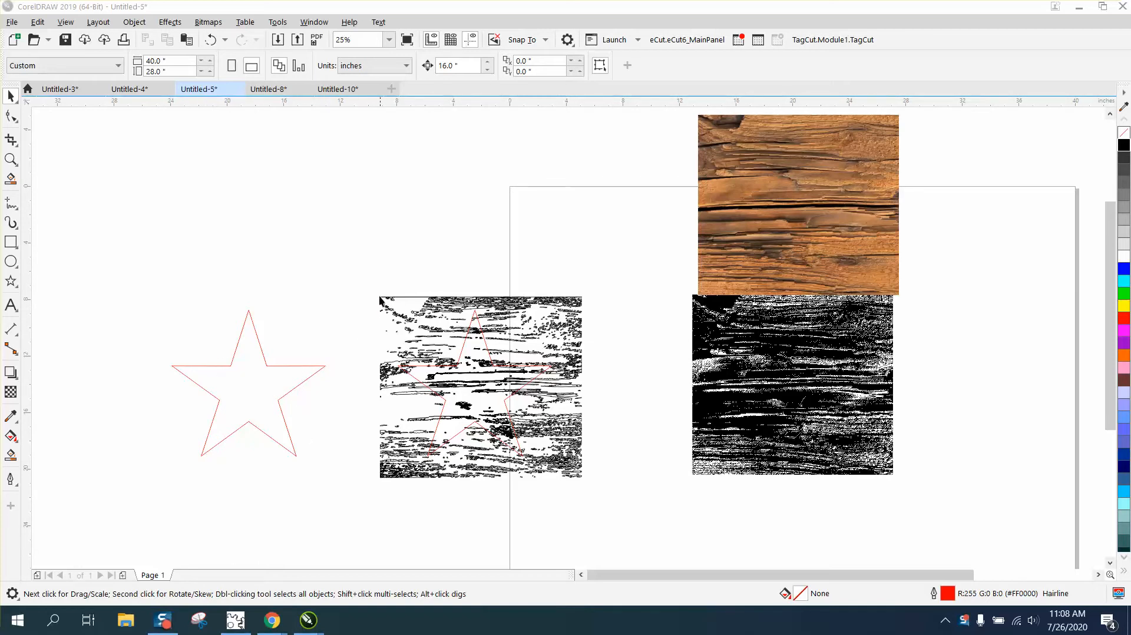
mouse_move(497, 355)
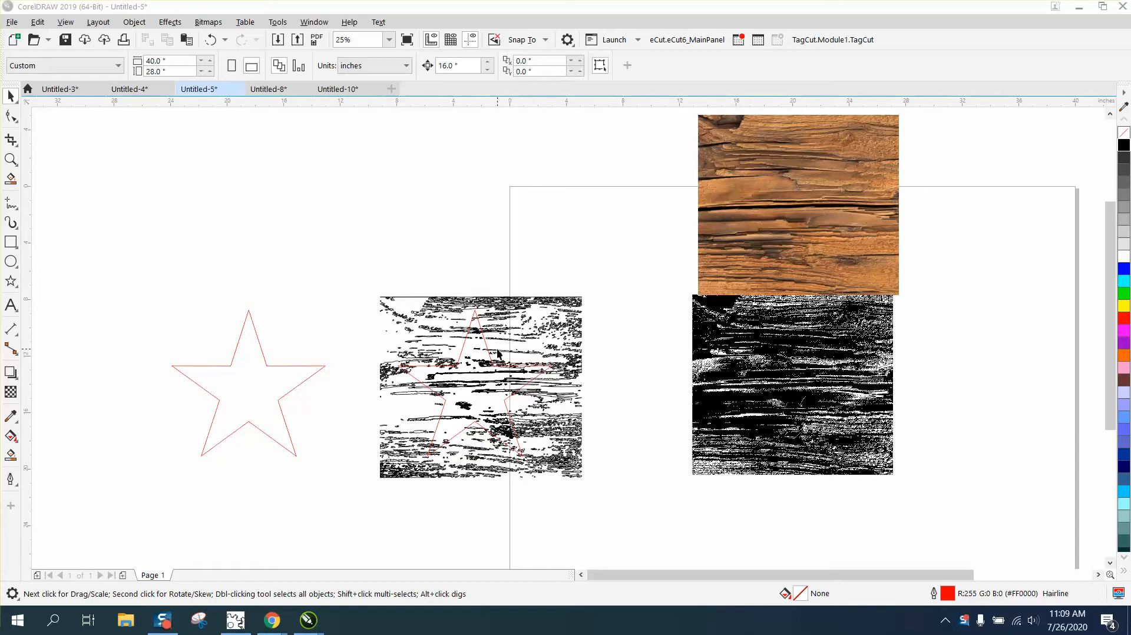
mouse_move(323, 345)
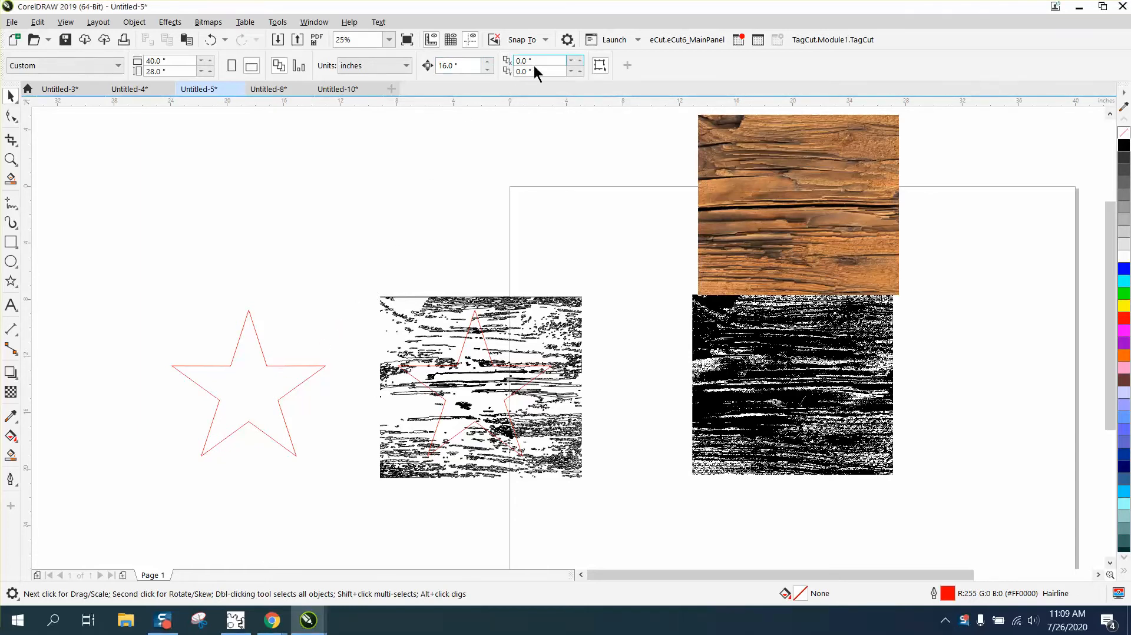
mouse_move(490, 314)
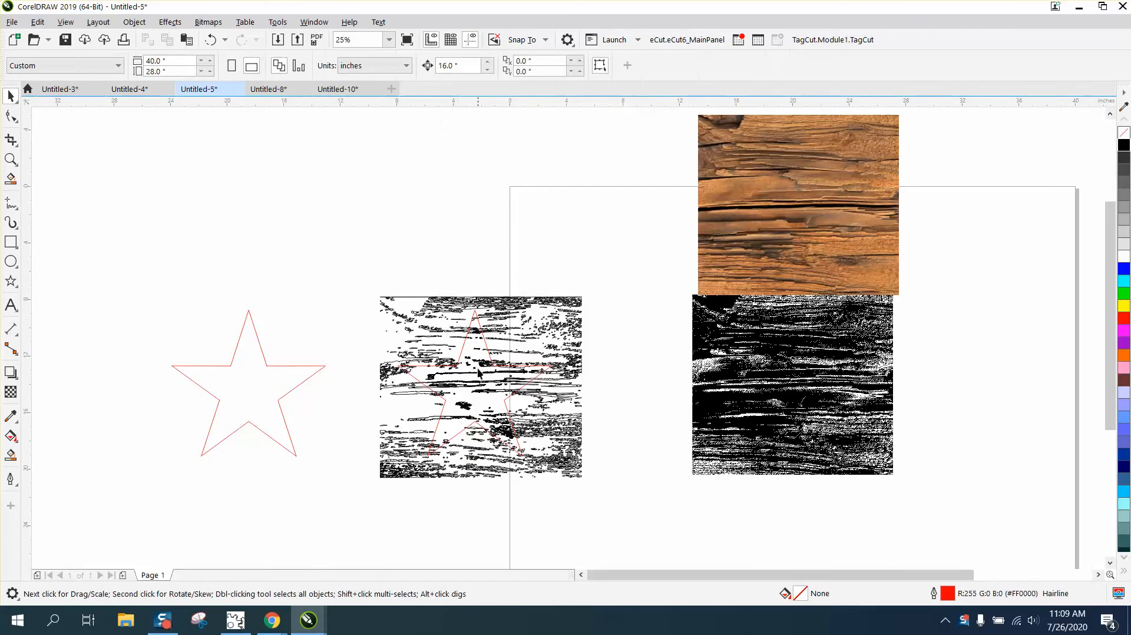
- Intersect the traced distress marks with the star so a clipped copy sits inside it
click(249, 383)
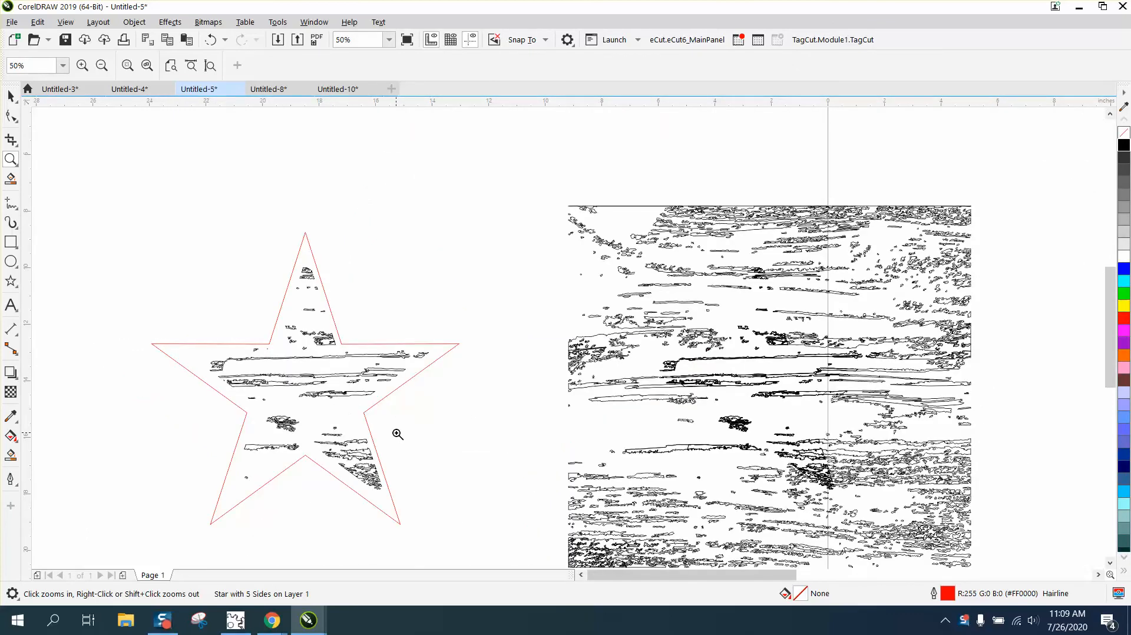
mouse_move(28, 284)
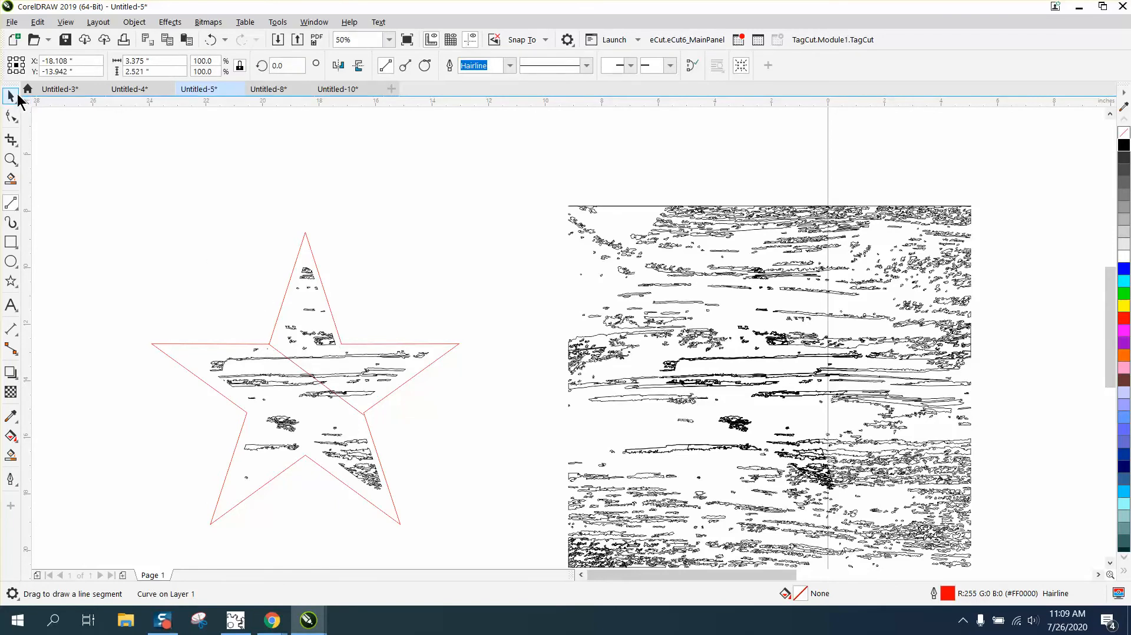
- Enable Snap To Objects and draw a 2-point line diagonally across the star, node to node
click(515, 40)
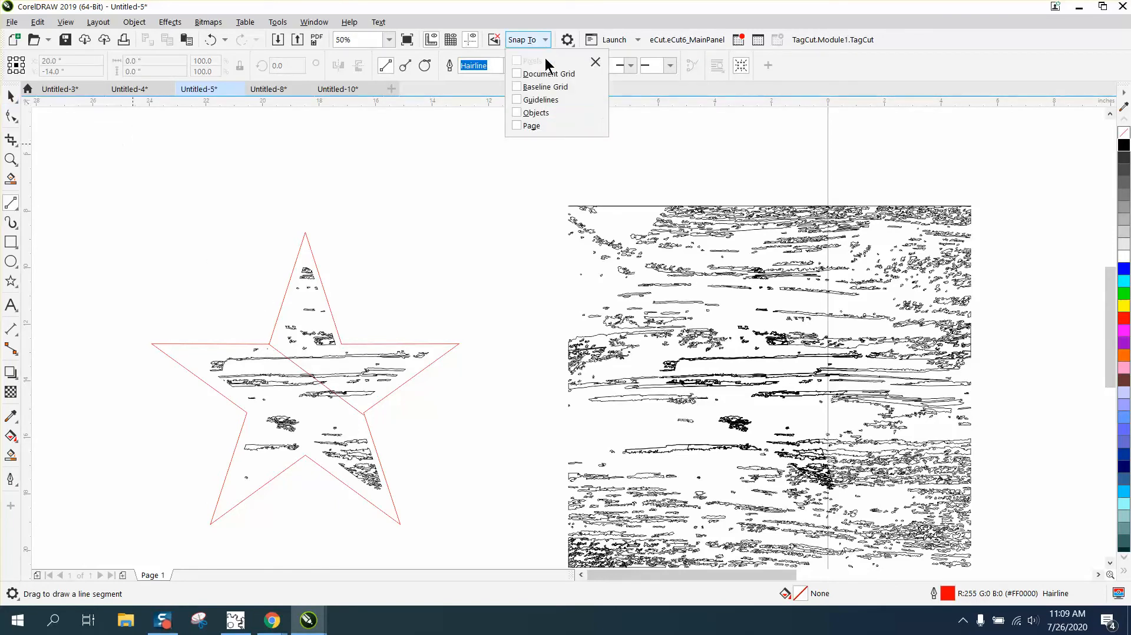
click(516, 113)
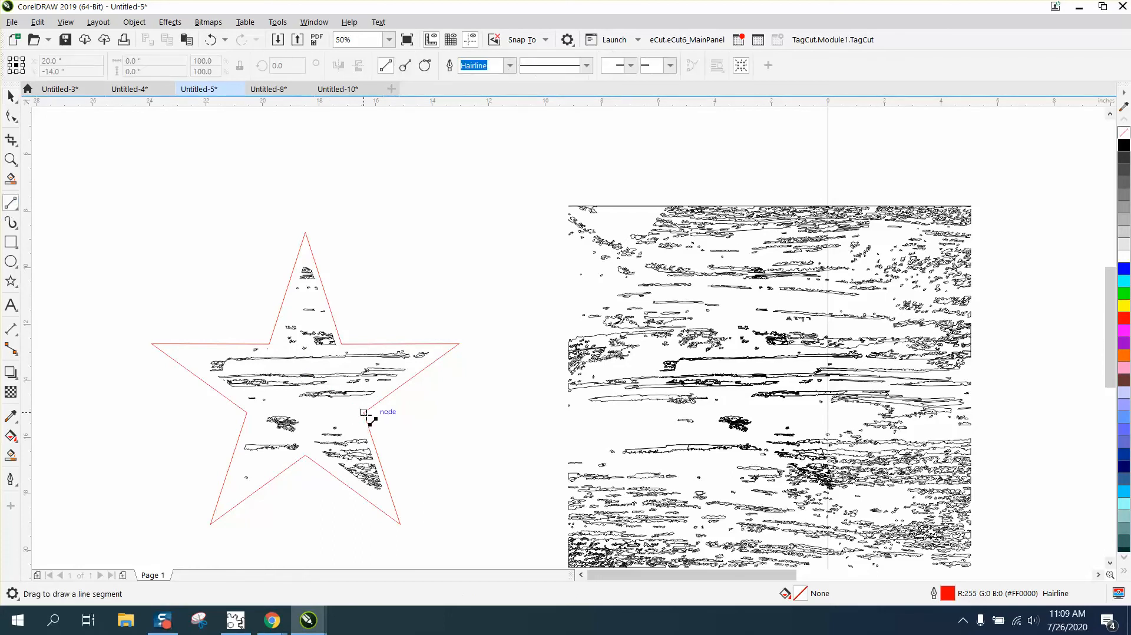
drag(369, 421, 270, 347)
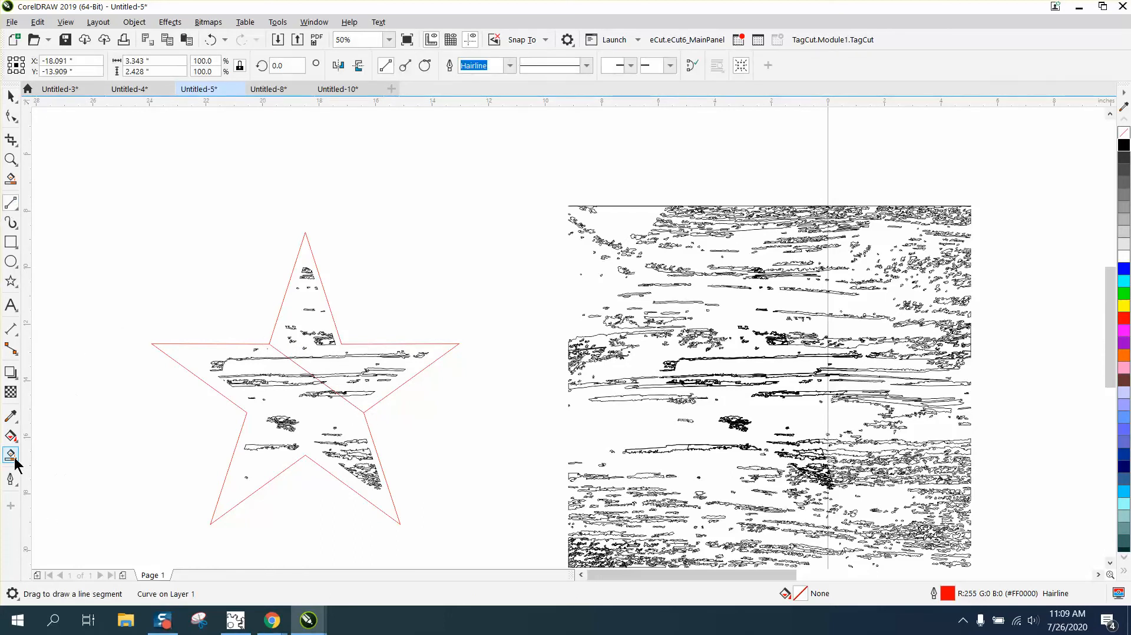
- Set the Smart Fill tool to blue fill with No Outline for the star's lower-left region
click(11, 455)
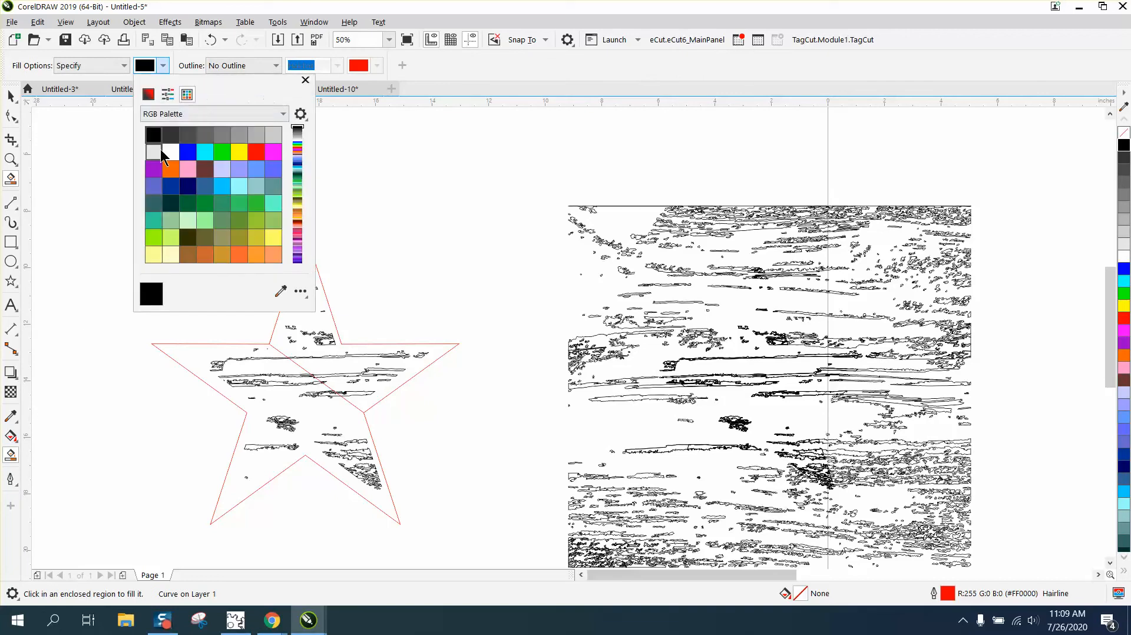
click(187, 150)
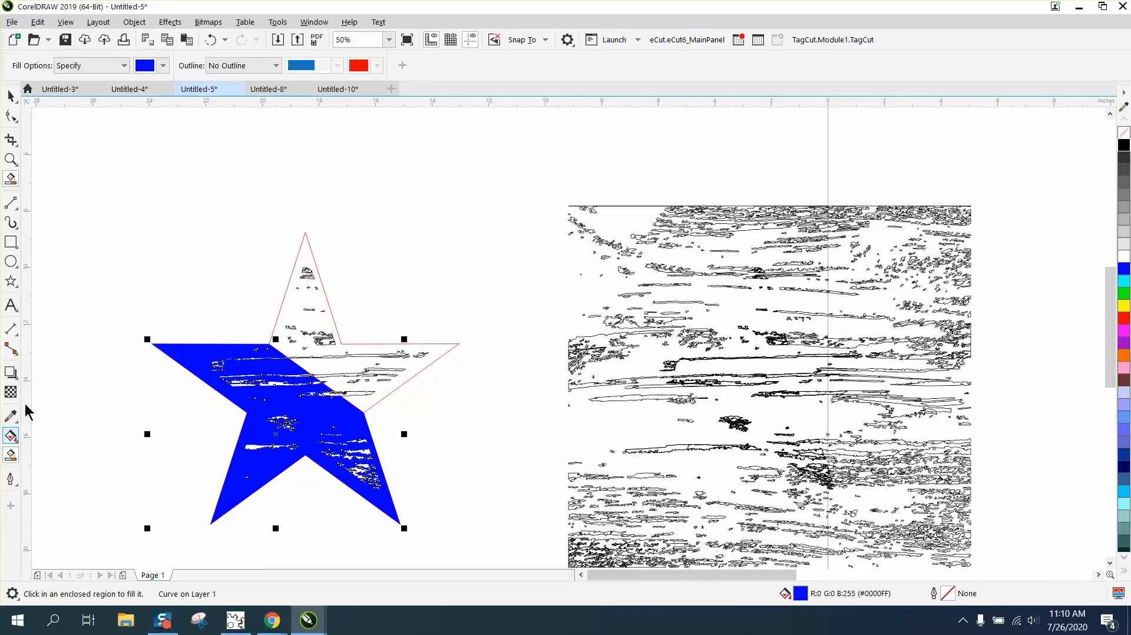
click(162, 66)
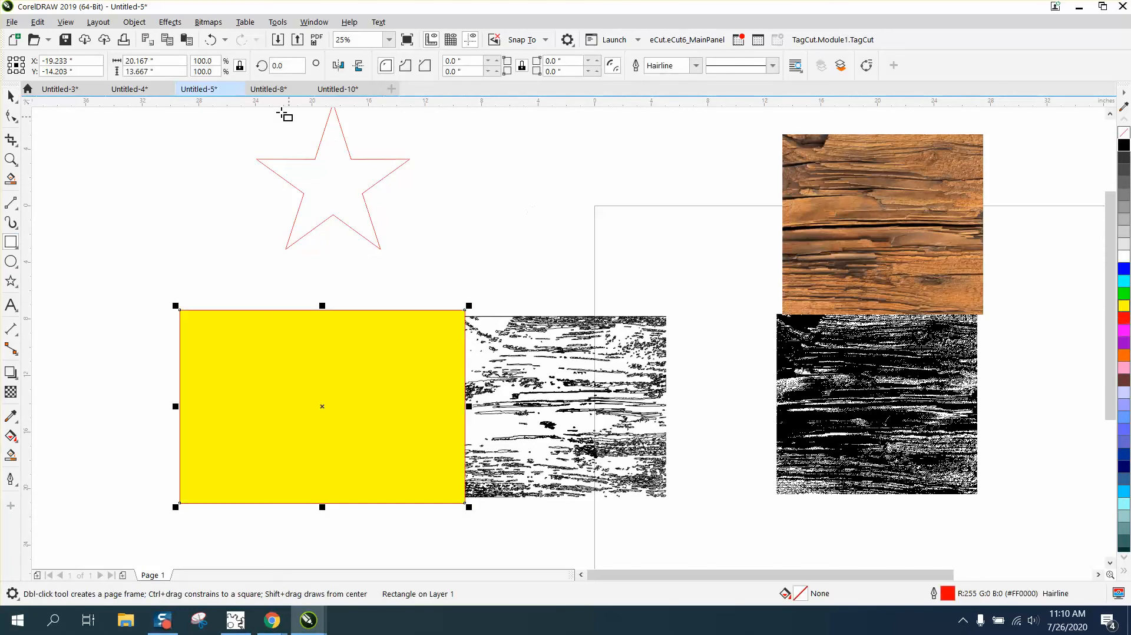
- Fill the star's upper-right region red with Smart Fill, leaving it split blue and red
click(134, 21)
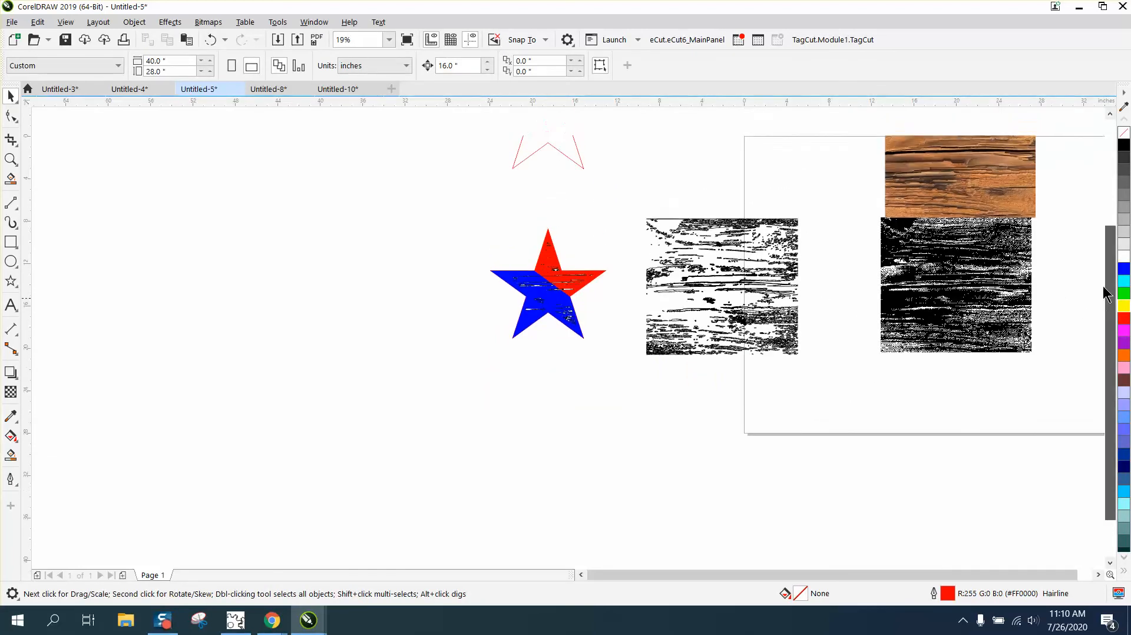
- Fill the distress star white, lay it over the coloured star, and ready a yellow rectangle
click(546, 152)
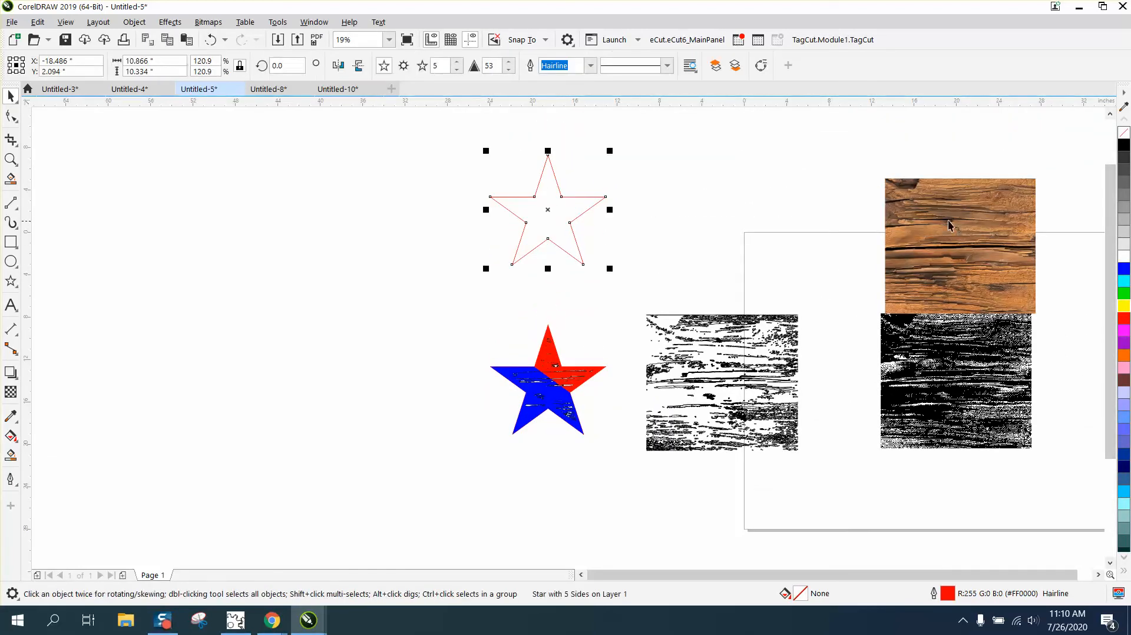
mouse_move(1122, 259)
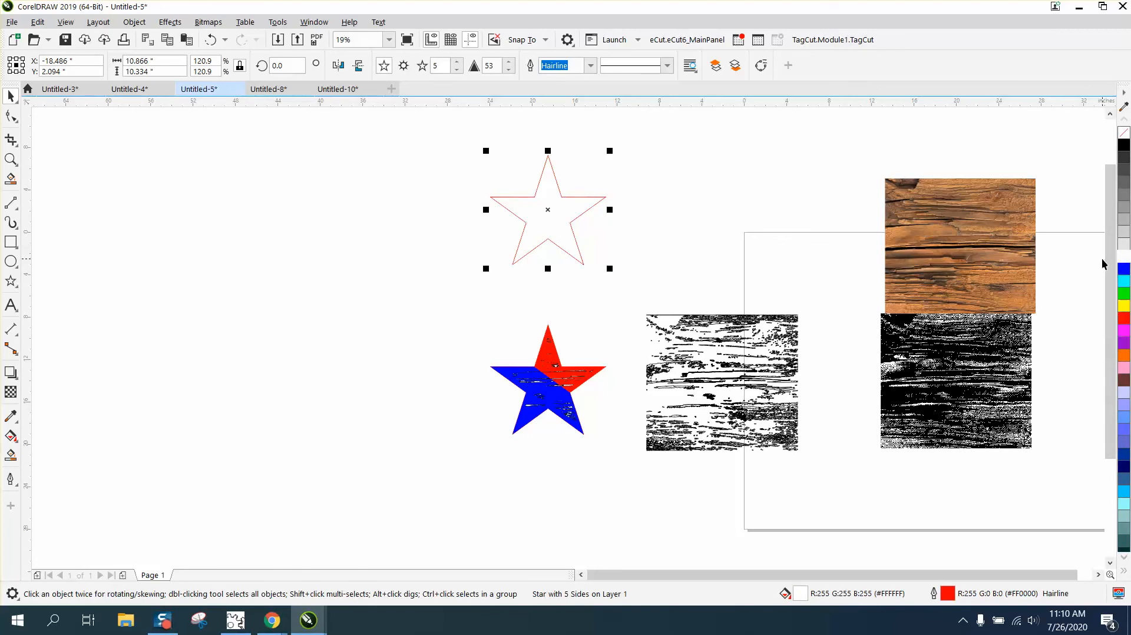
click(547, 383)
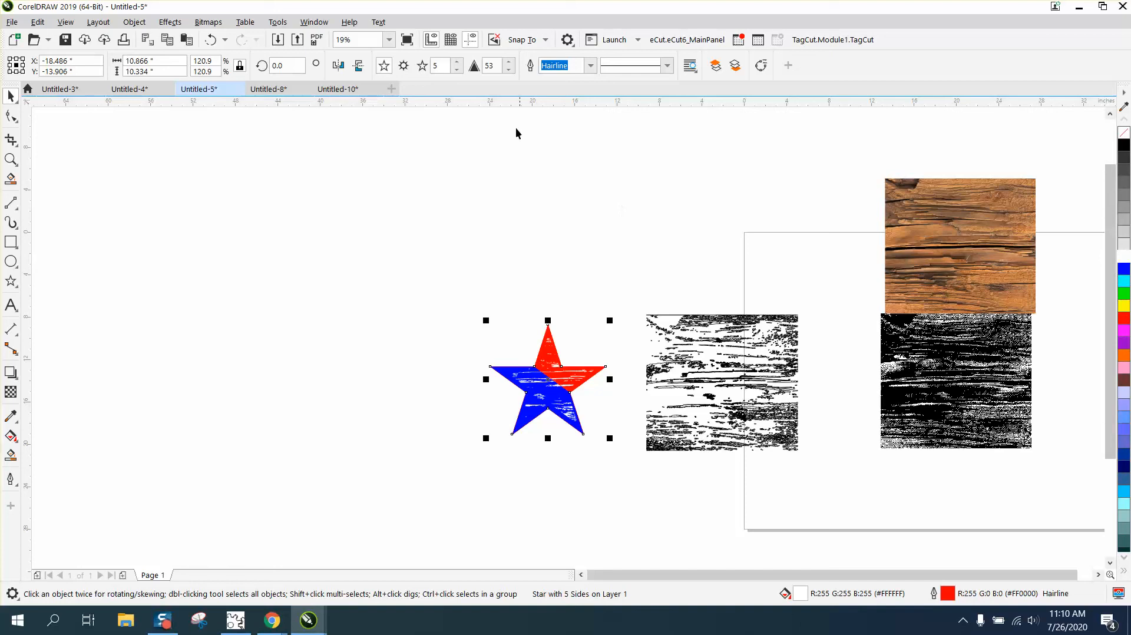
click(12, 159)
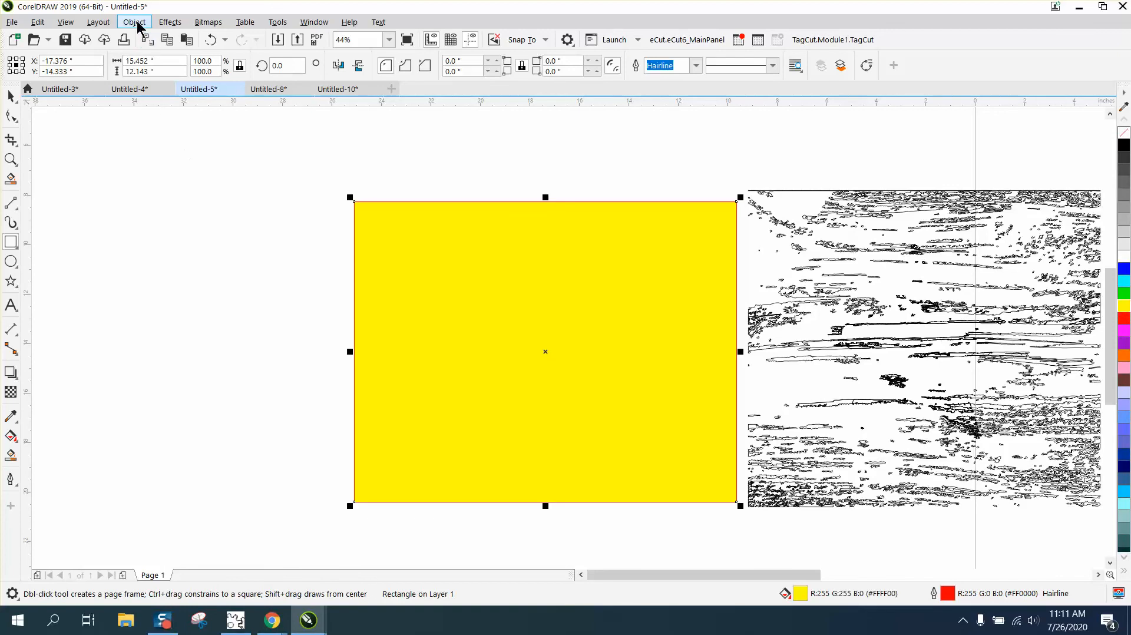
- Send the yellow rectangle to the back of the layer, check the white marks, then remove it
click(133, 22)
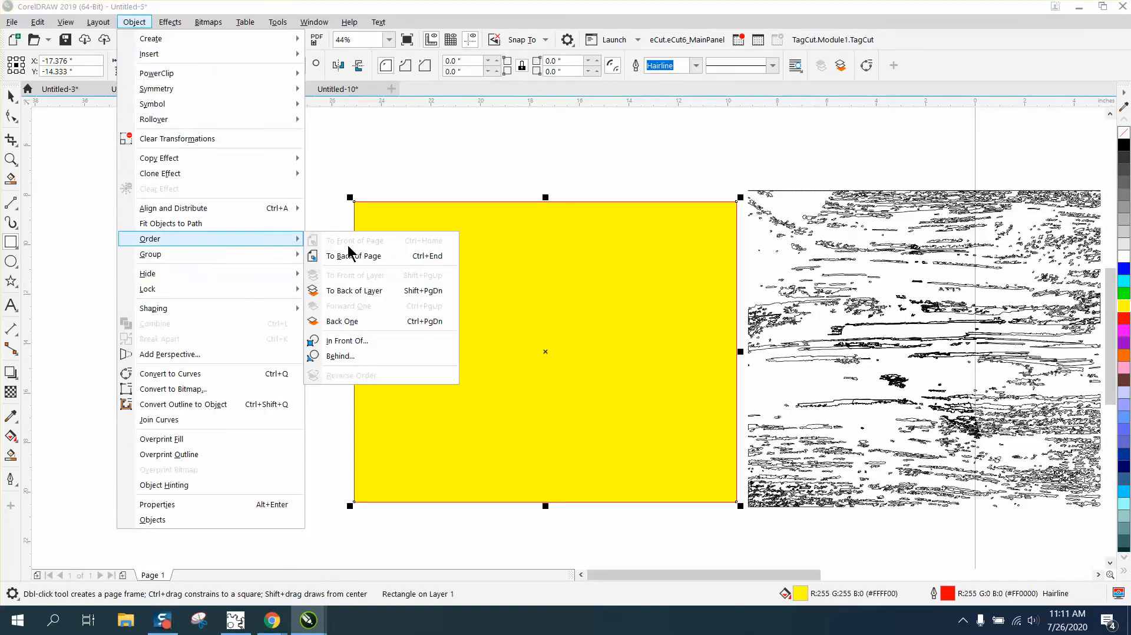
click(353, 255)
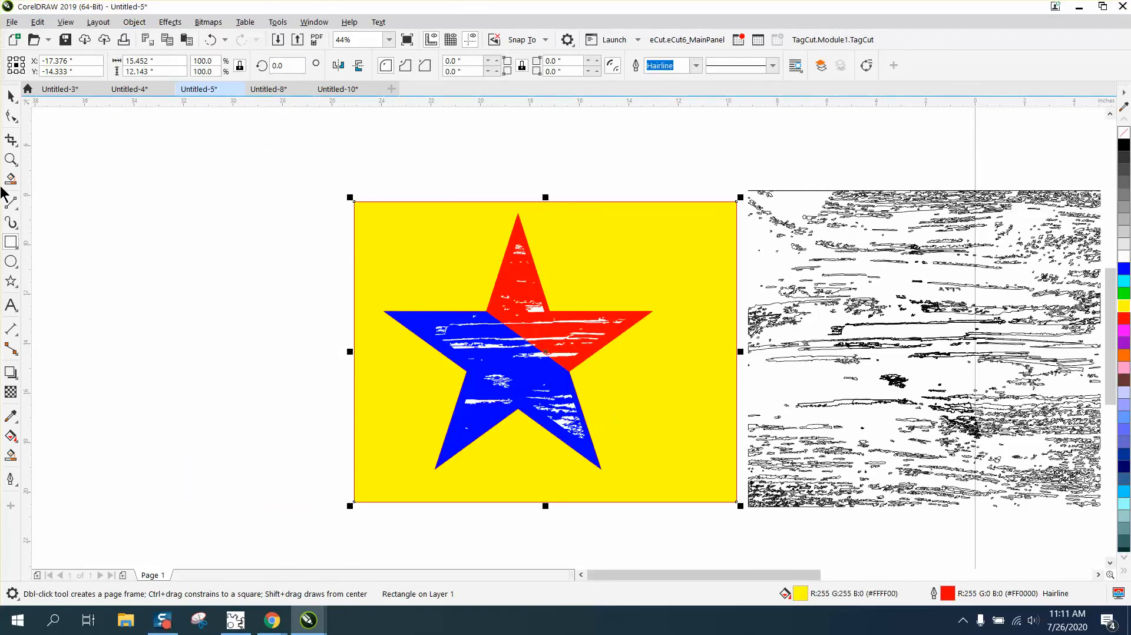
click(708, 486)
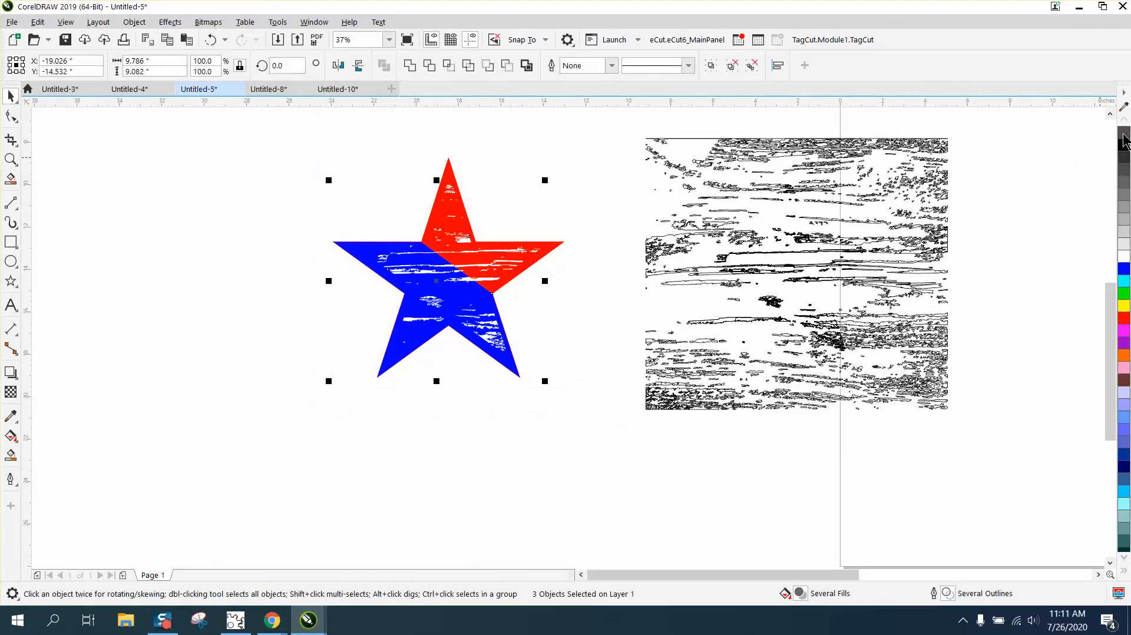
click(10, 159)
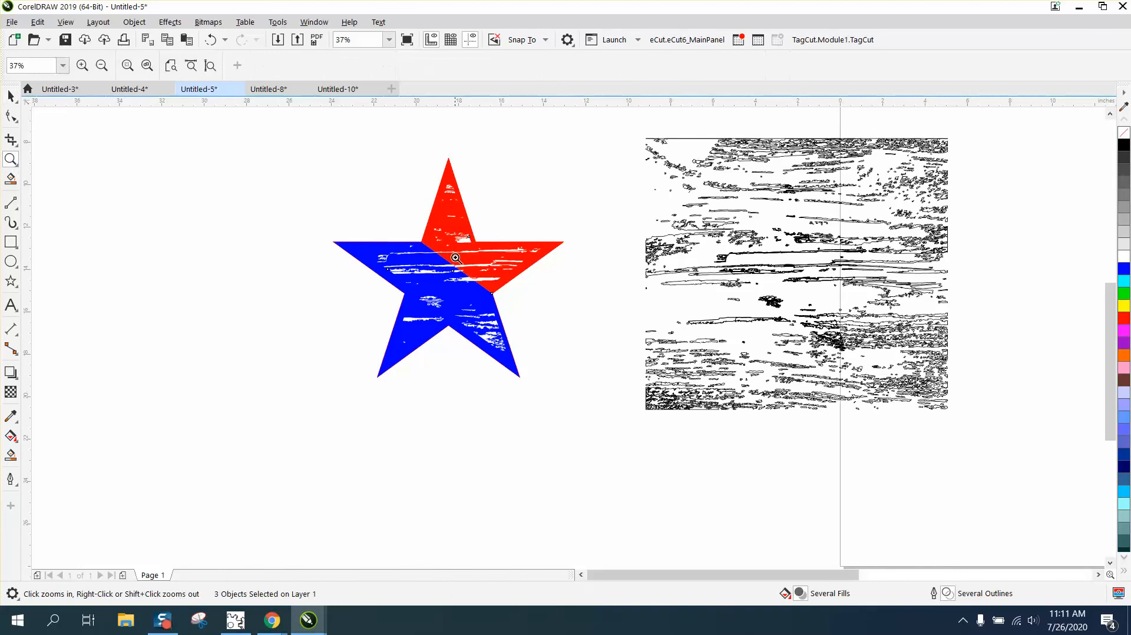
click(454, 257)
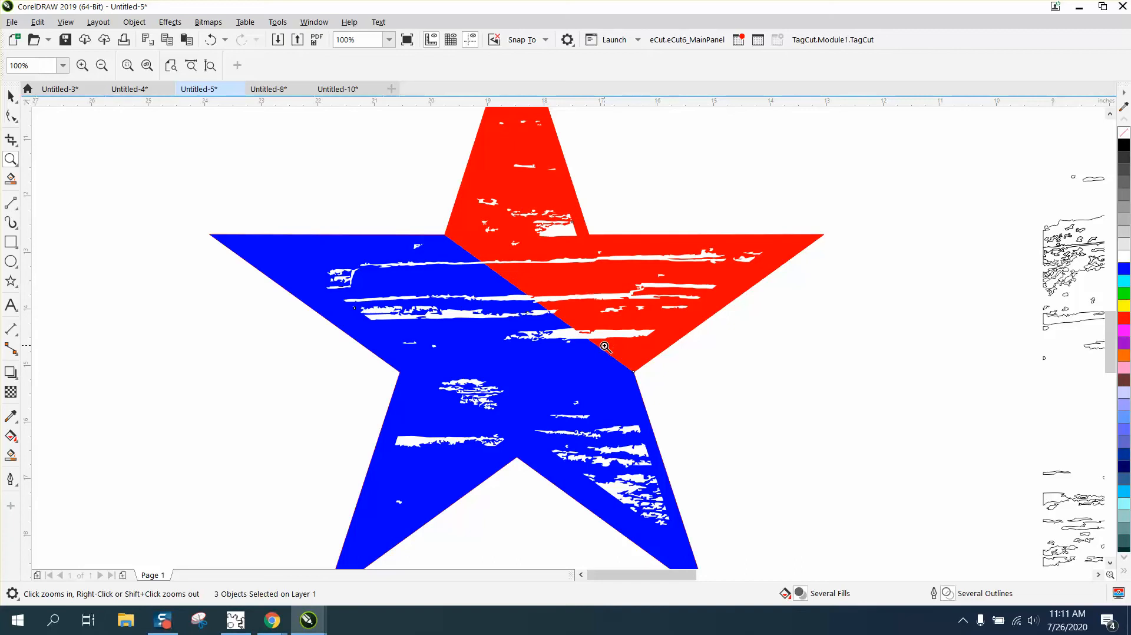
click(101, 65)
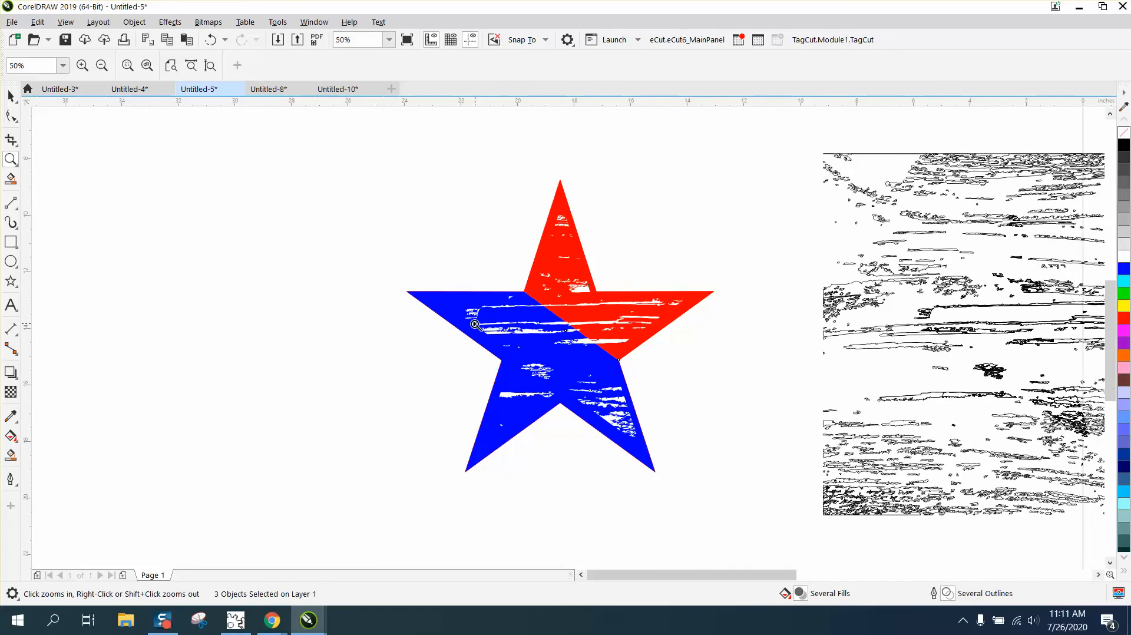
mouse_move(455, 322)
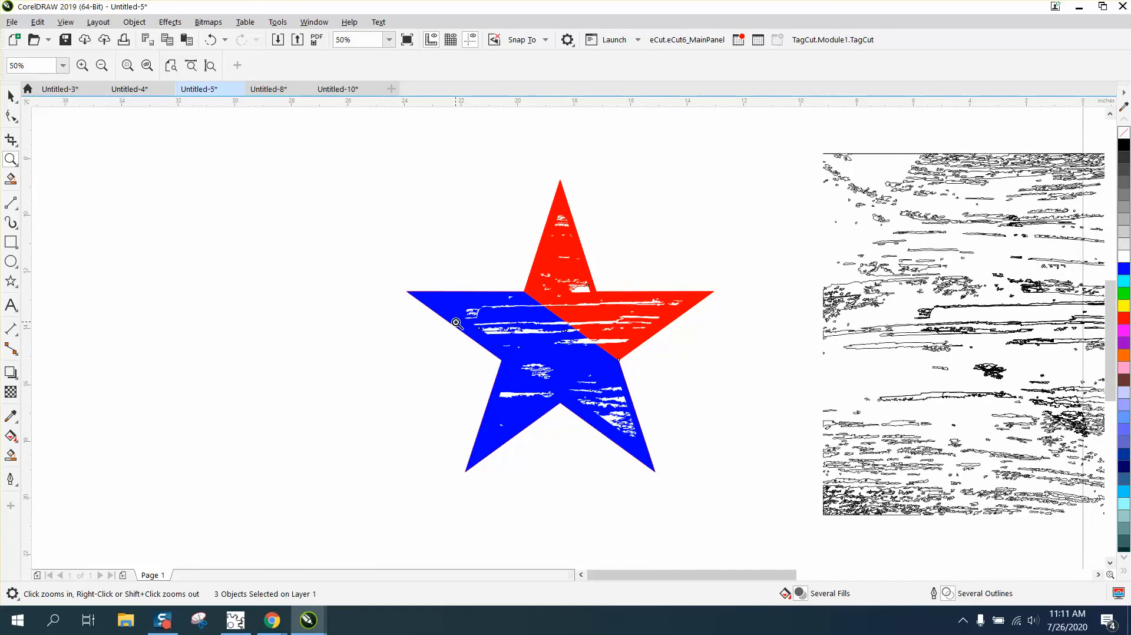